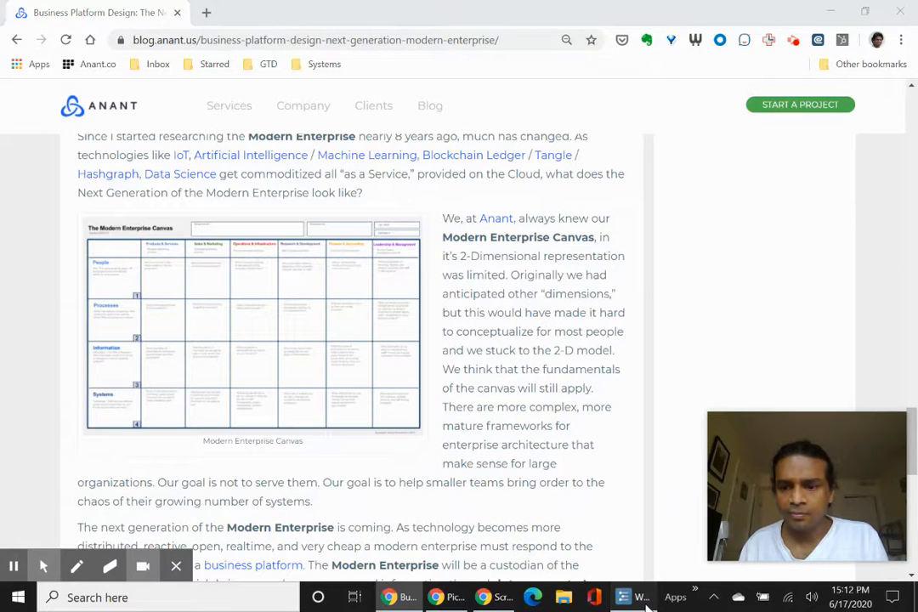
- Switch from the browser to the WorkFlowy 'Modern Enterprise - Organize your Company' board
{"action": "left_click", "coordinate": [631, 596]}
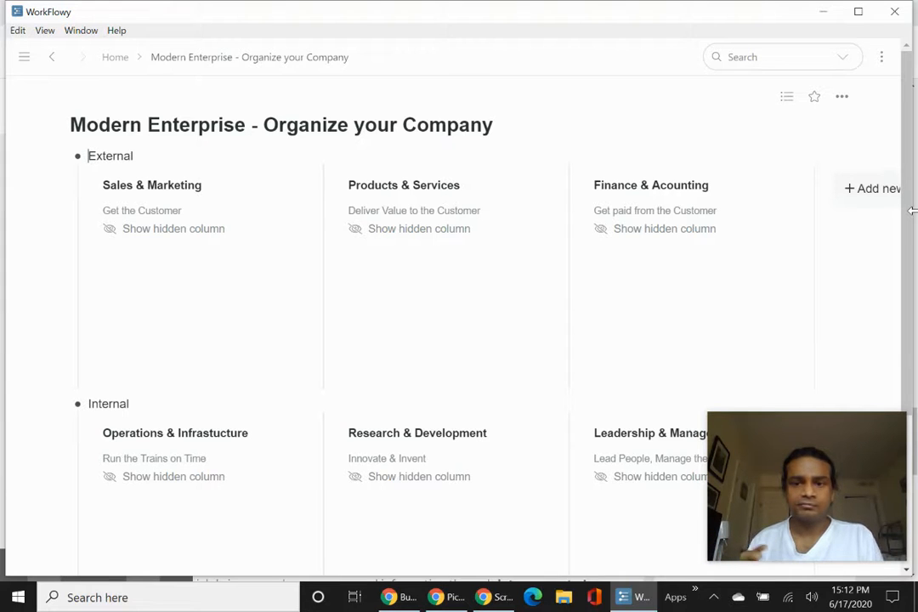
{"action": "mouse_move", "coordinate": [366, 310]}
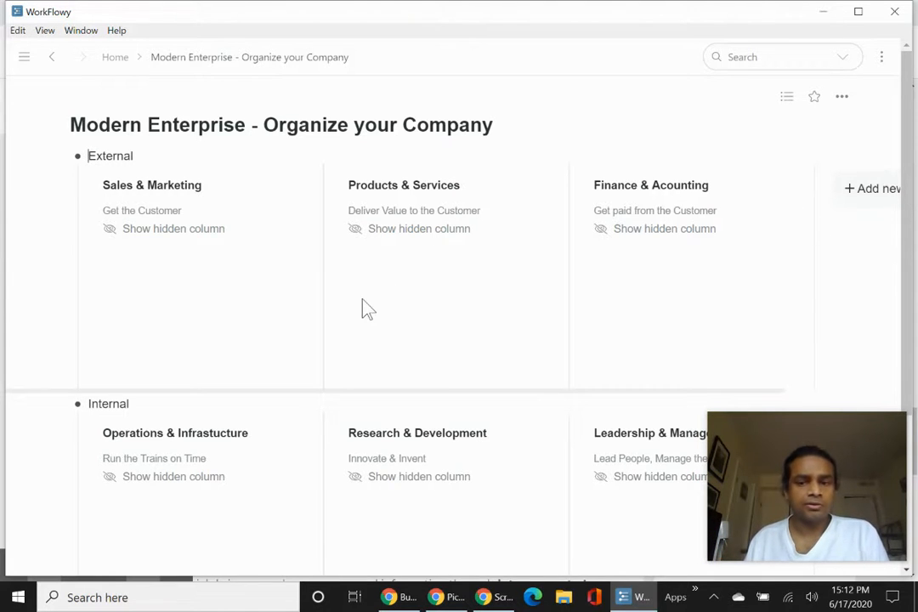
{"action": "mouse_move", "coordinate": [357, 296]}
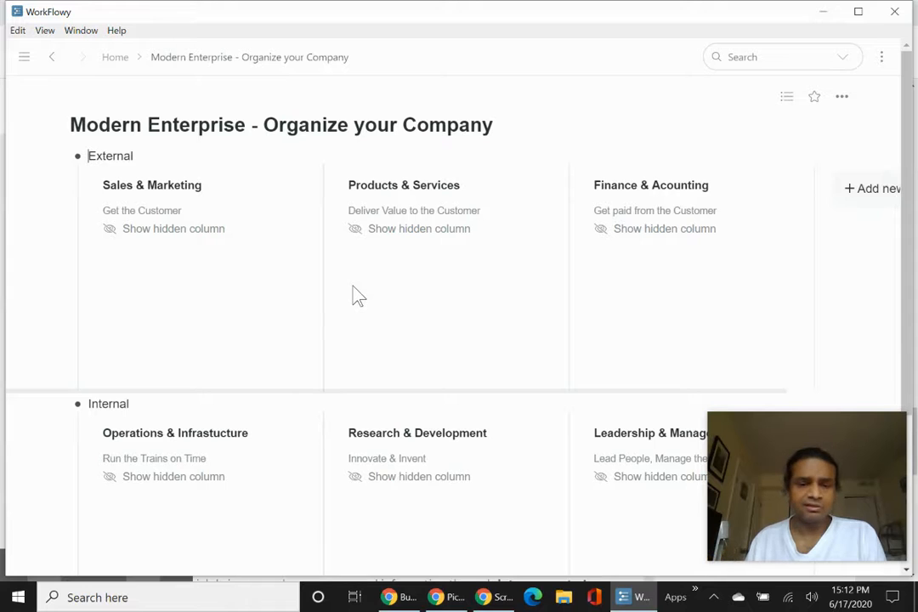
{"action": "mouse_move", "coordinate": [374, 401]}
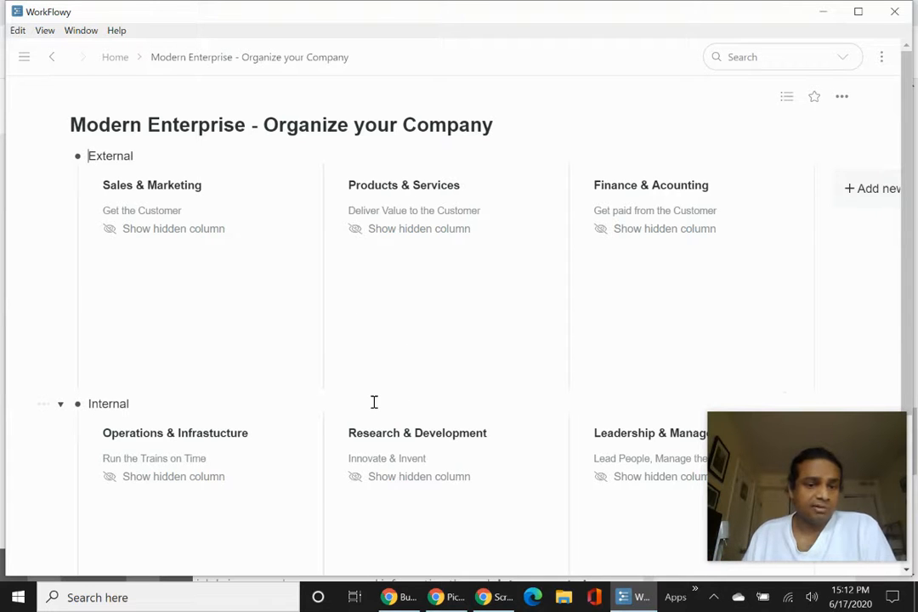
{"action": "mouse_move", "coordinate": [633, 404]}
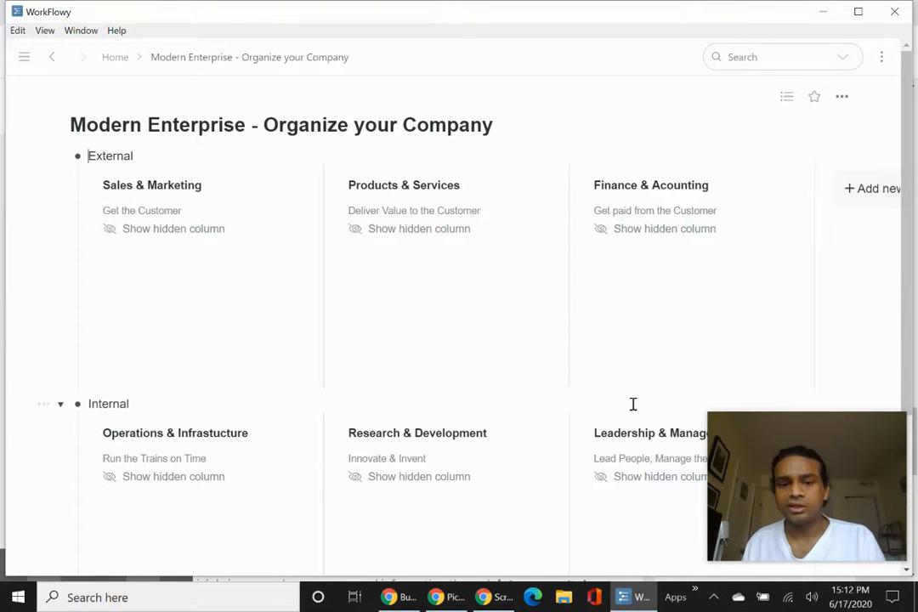
{"action": "mouse_move", "coordinate": [602, 400]}
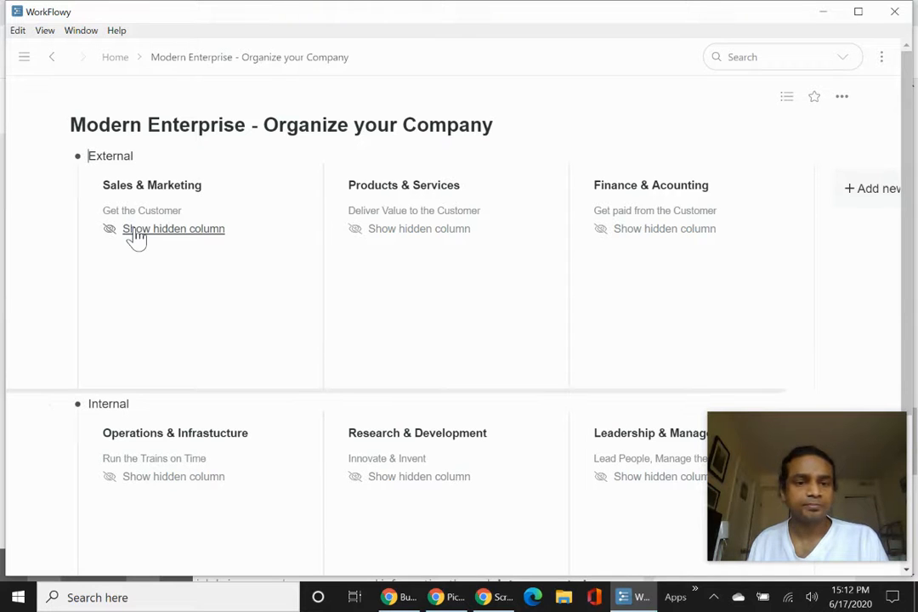
- Show the hidden items in the External and Internal department columns so the whole board is expanded
{"action": "left_click", "coordinate": [173, 227]}
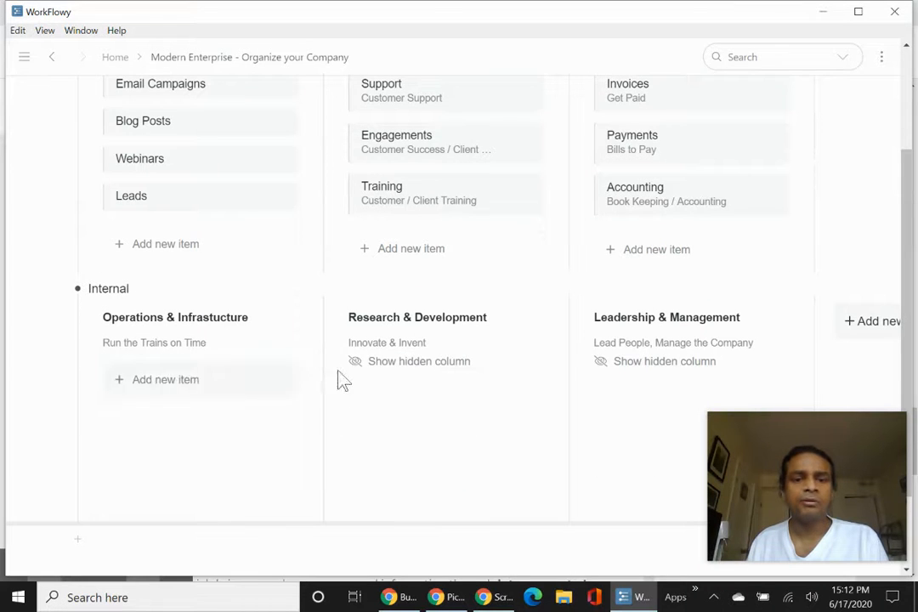
{"action": "left_click", "coordinate": [419, 360]}
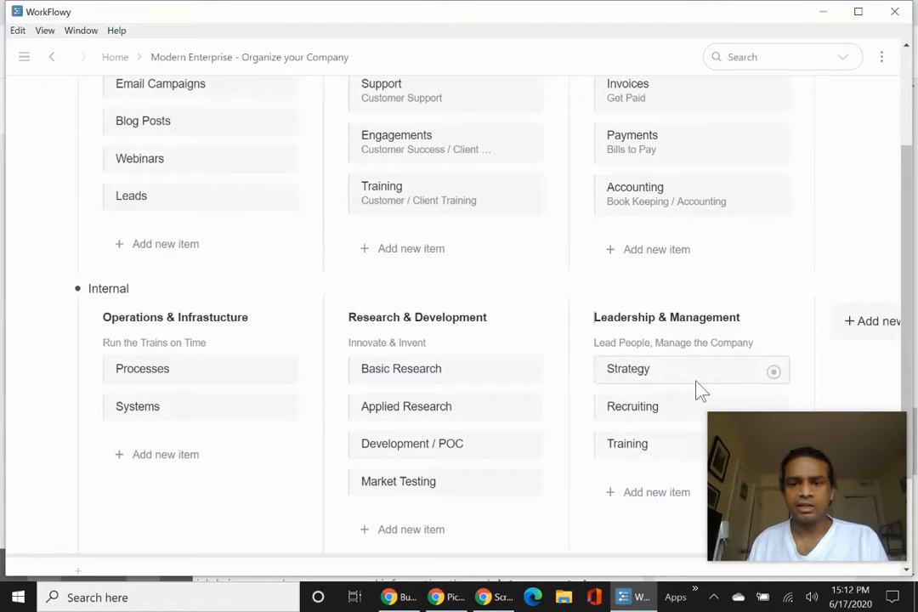
{"action": "scroll", "scroll_direction": "up", "scroll_amount": 3}
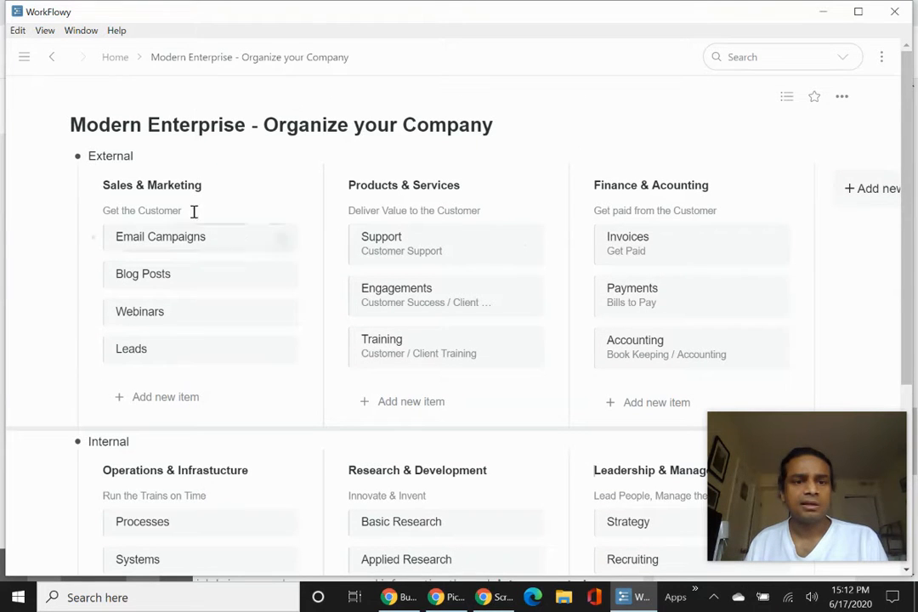
{"action": "mouse_move", "coordinate": [75, 184]}
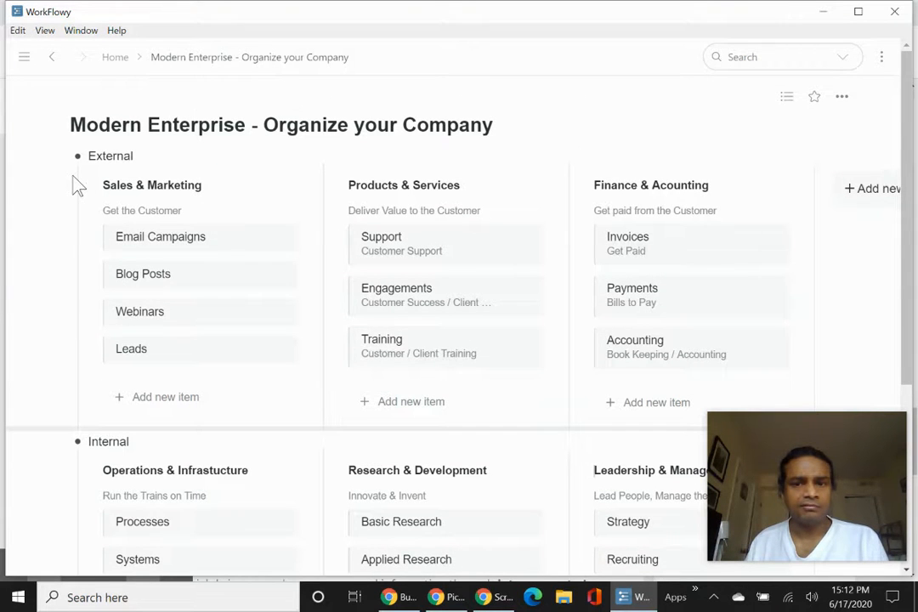
{"action": "mouse_move", "coordinate": [357, 401]}
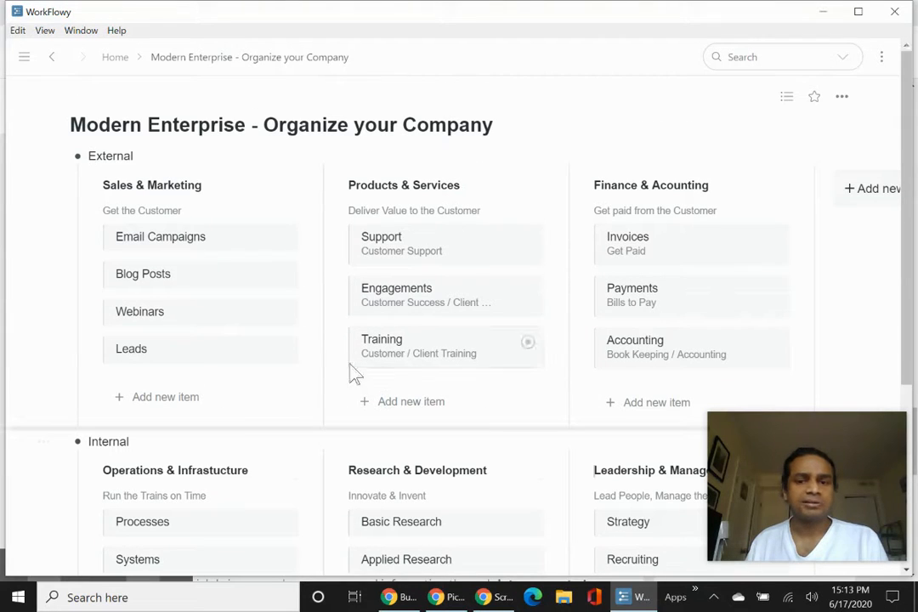
{"action": "mouse_move", "coordinate": [292, 189]}
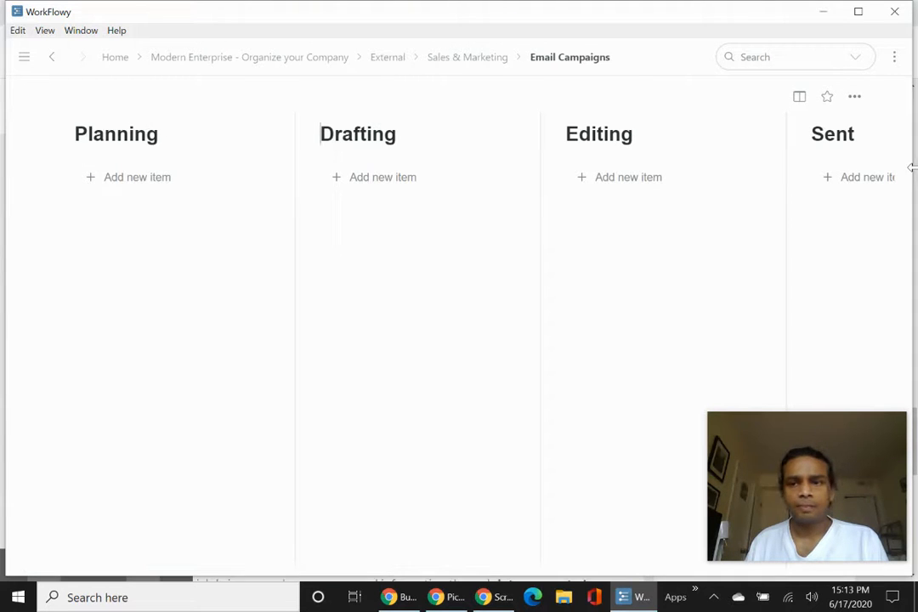
{"action": "mouse_move", "coordinate": [379, 126]}
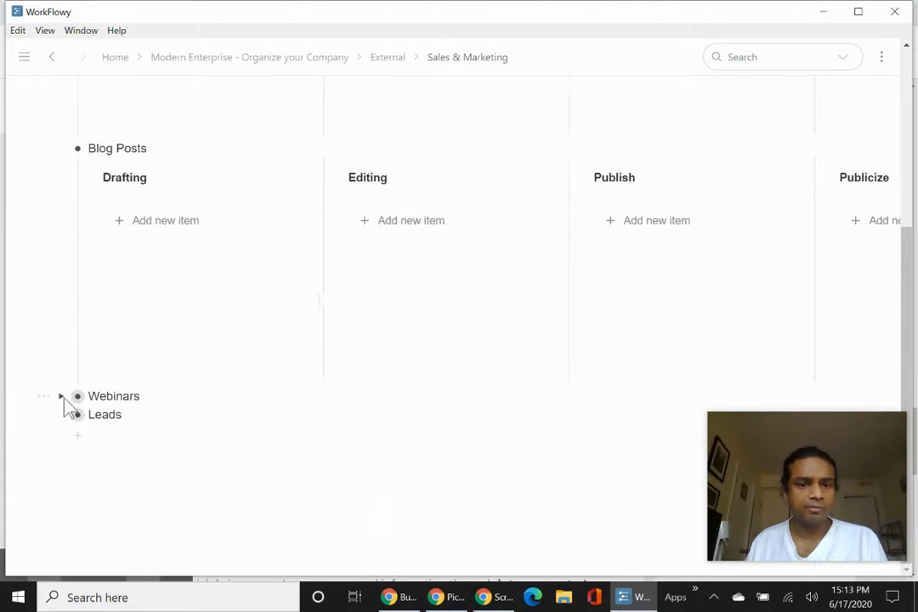
- Scan the Sales & Marketing sub-boards, return to External and bring up Products & Services with Support, Engagements and Training
{"action": "scroll", "scroll_direction": "down", "scroll_amount": 3}
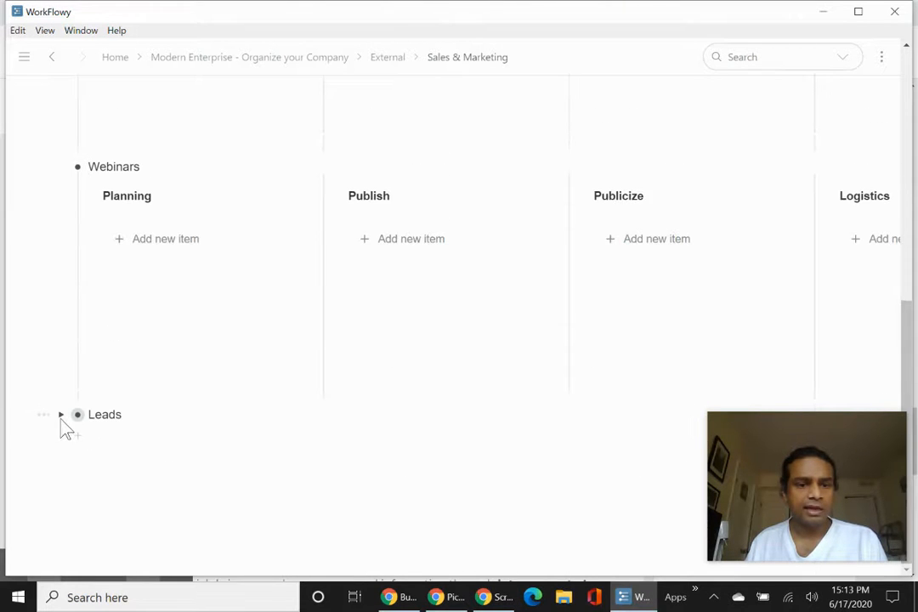
{"action": "scroll", "scroll_direction": "up", "scroll_amount": 3}
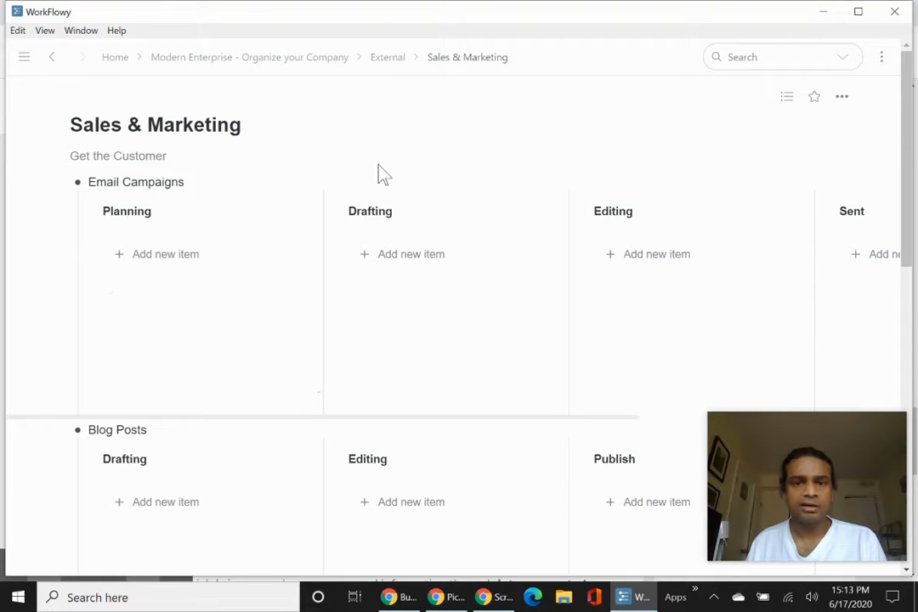
{"action": "left_click", "coordinate": [388, 57]}
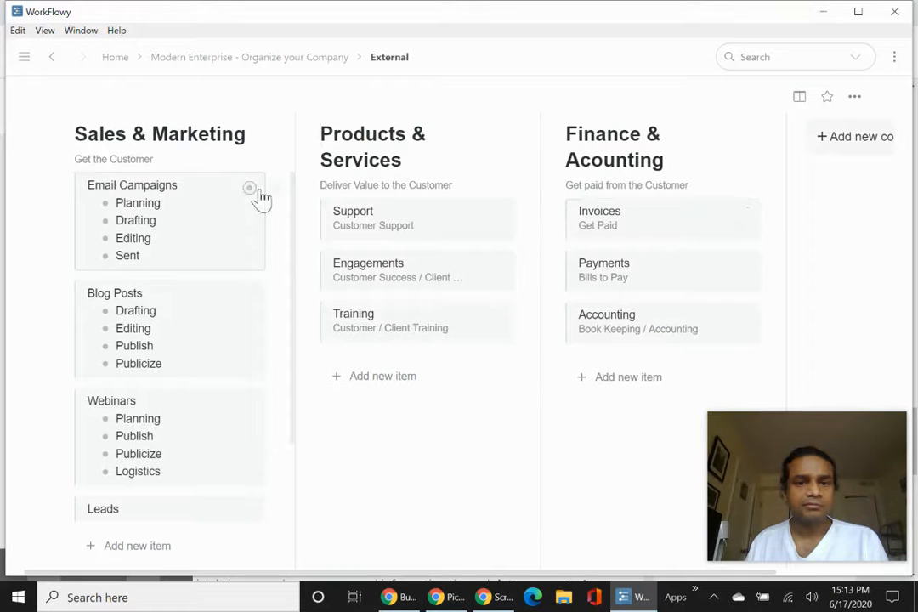
{"action": "left_click", "coordinate": [372, 146]}
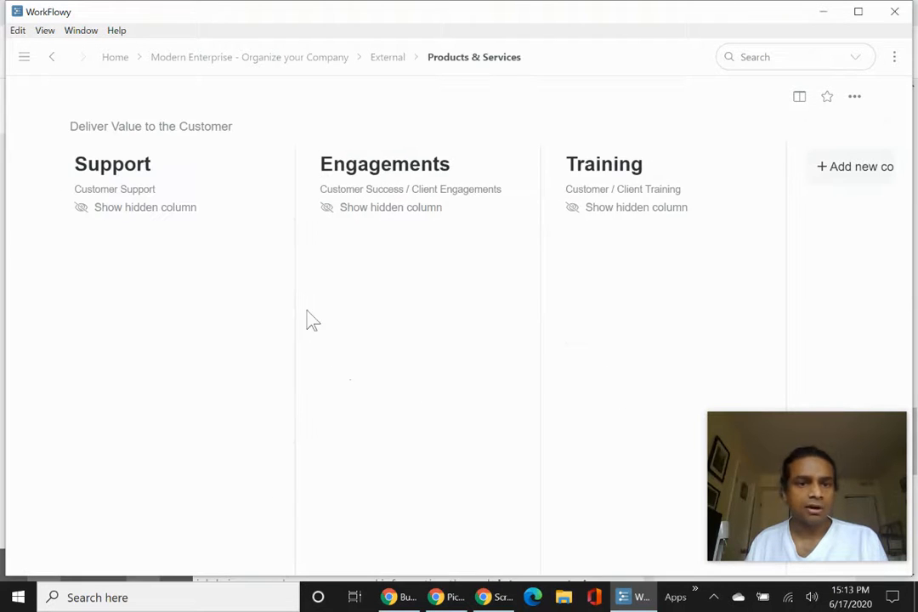
- Reveal the Support ticket stages and their tickets on the Support board, then return to Products & Services
{"action": "left_click", "coordinate": [144, 207]}
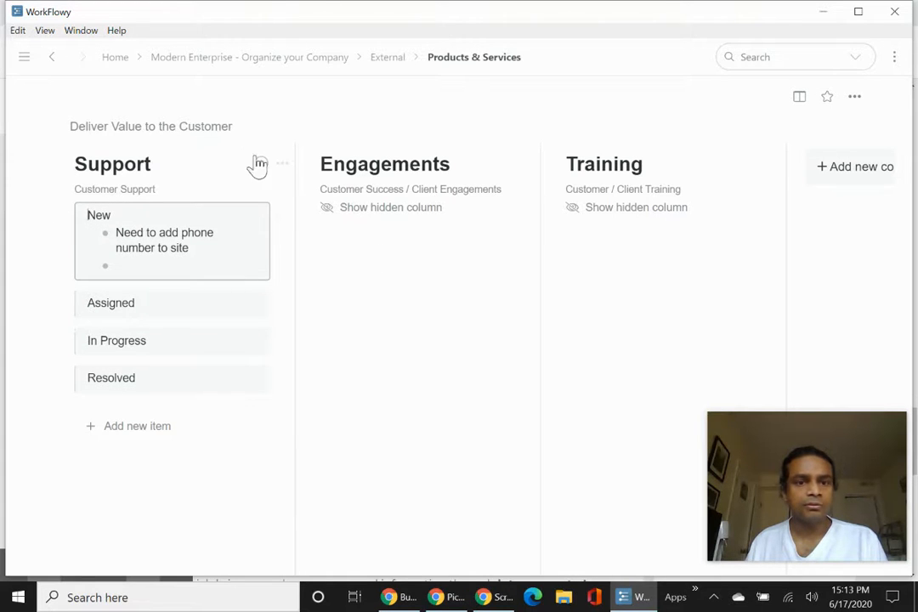
{"action": "left_click", "coordinate": [113, 163]}
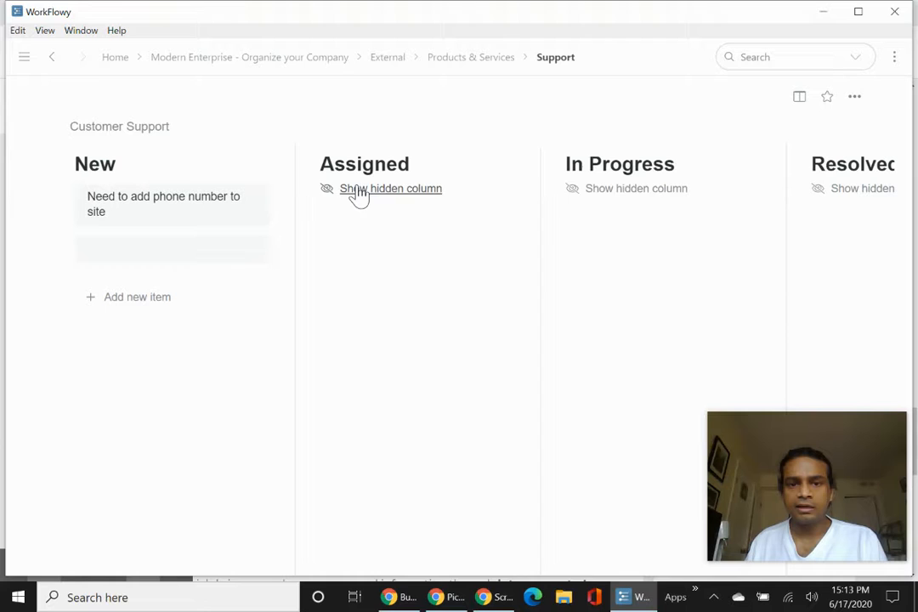
{"action": "left_click", "coordinate": [391, 187]}
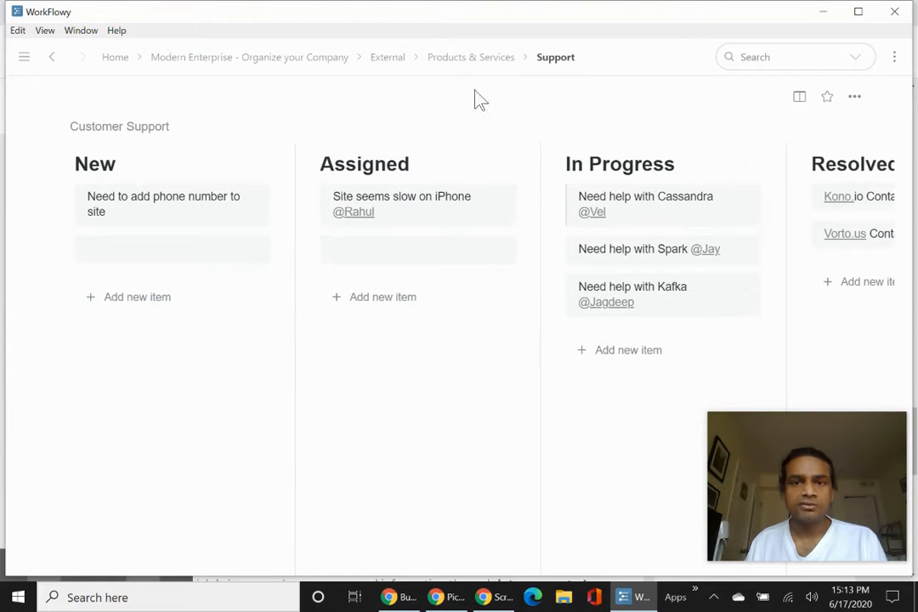
{"action": "left_click", "coordinate": [471, 58]}
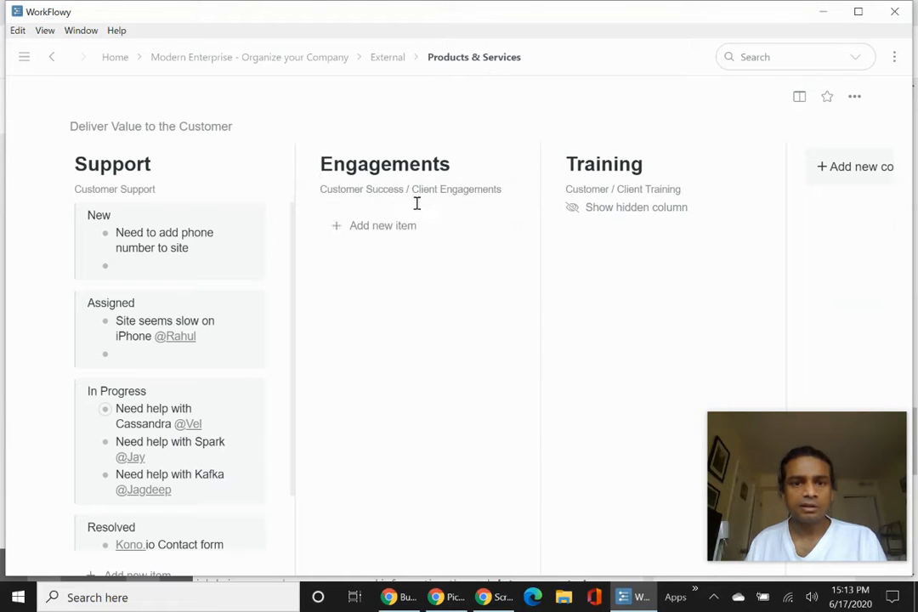
- Reveal the Engagements stages, zoom into Active with Kickstart, Architecture, Engineering and Operations clients, and go back up
{"action": "left_click", "coordinate": [507, 164]}
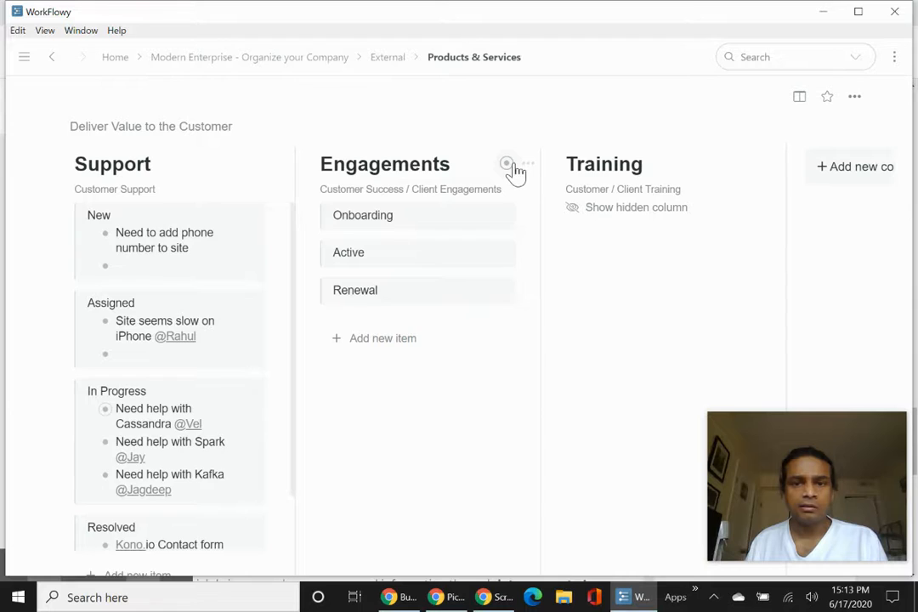
{"action": "left_click", "coordinate": [507, 163]}
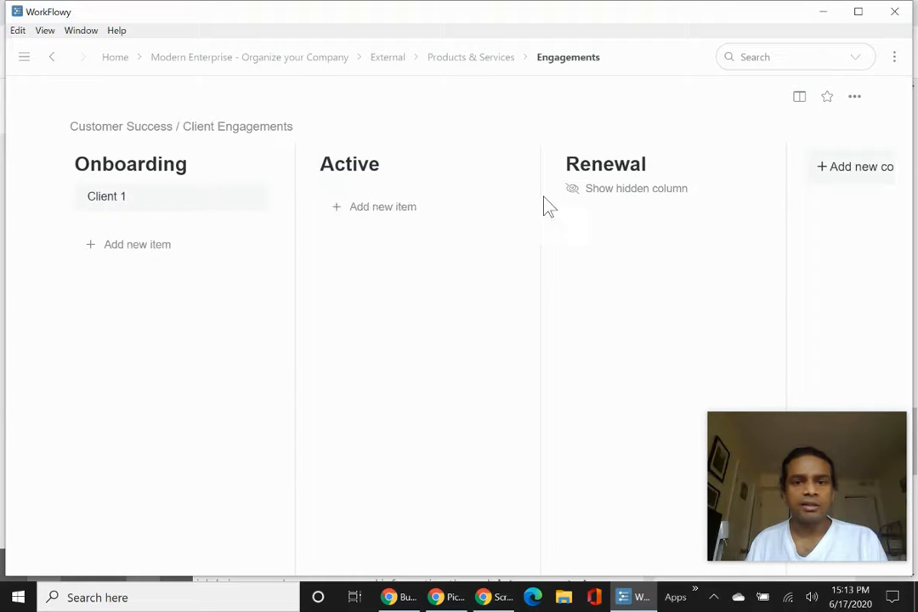
{"action": "left_click", "coordinate": [636, 187]}
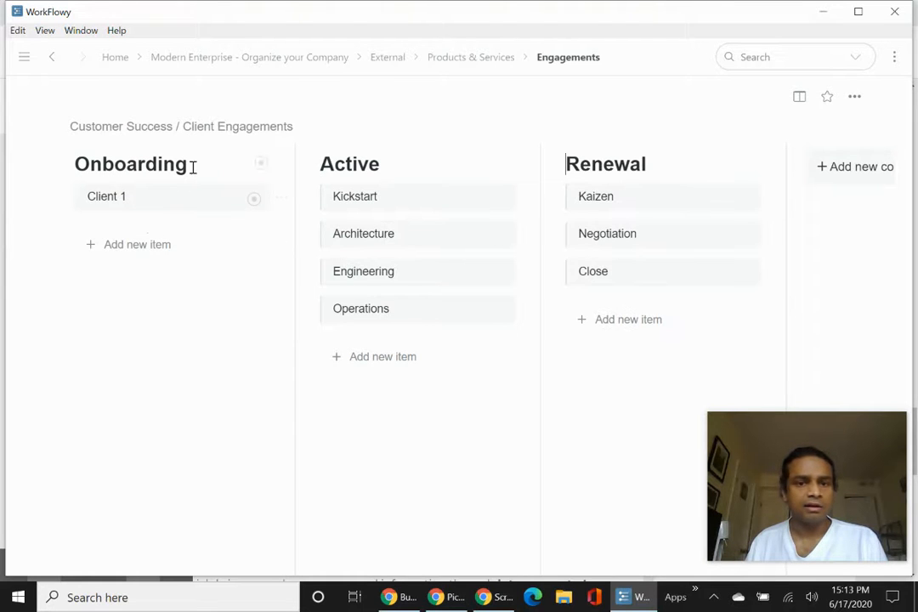
{"action": "left_click", "coordinate": [350, 163]}
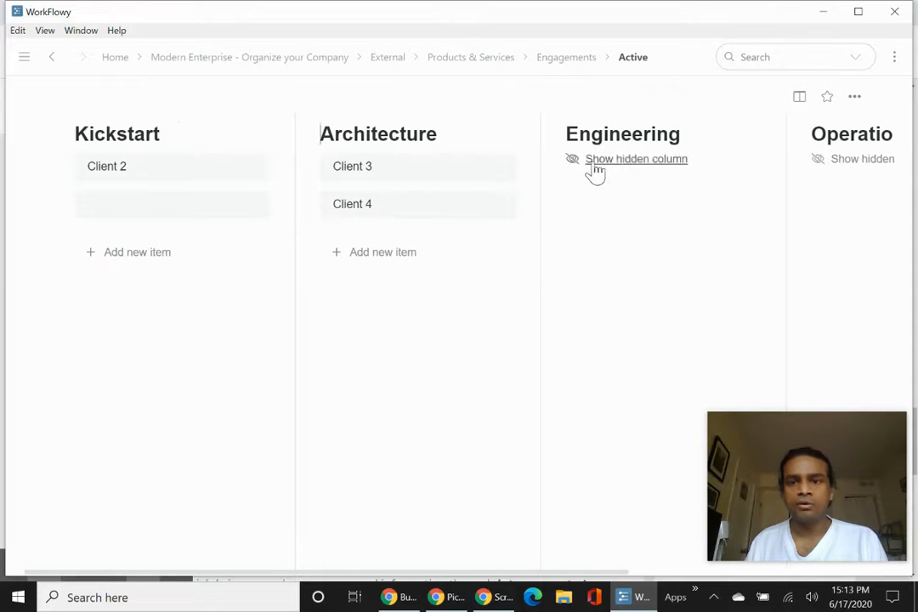
{"action": "left_click", "coordinate": [636, 160]}
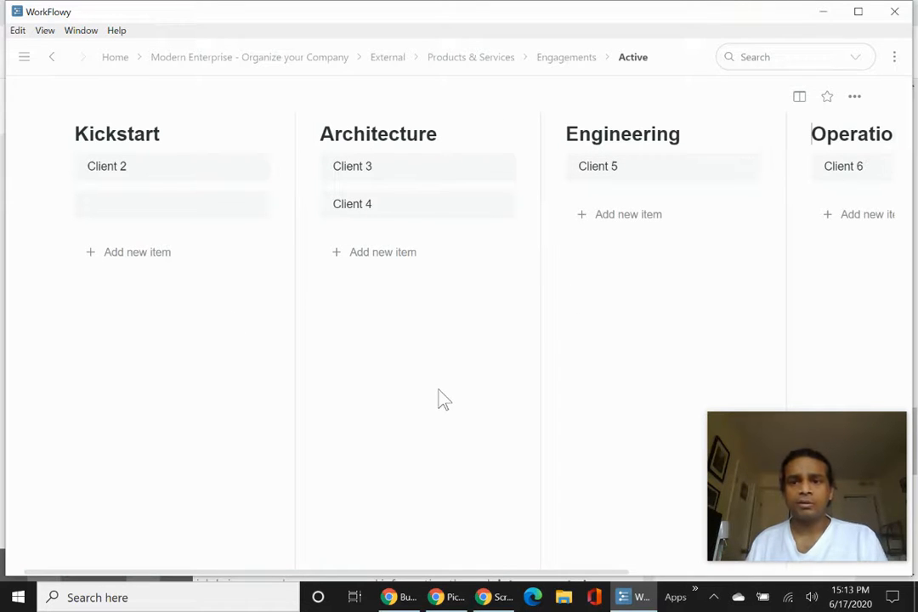
{"action": "mouse_move", "coordinate": [411, 252]}
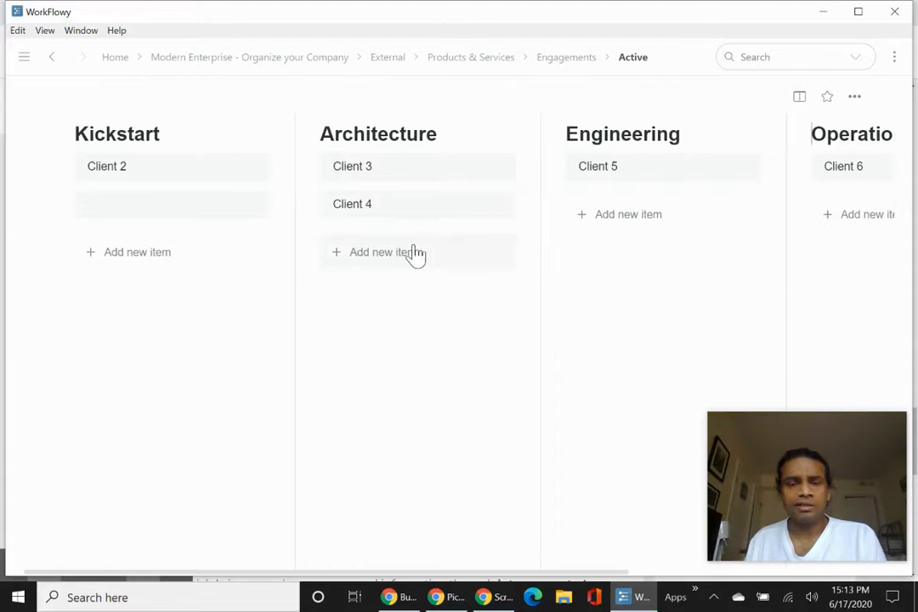
{"action": "mouse_move", "coordinate": [428, 321]}
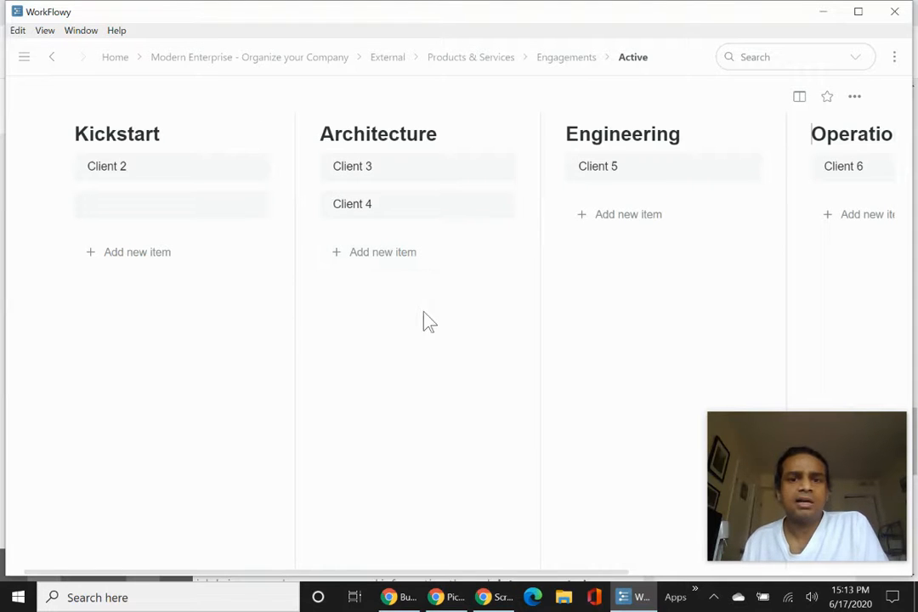
{"action": "left_click", "coordinate": [566, 58]}
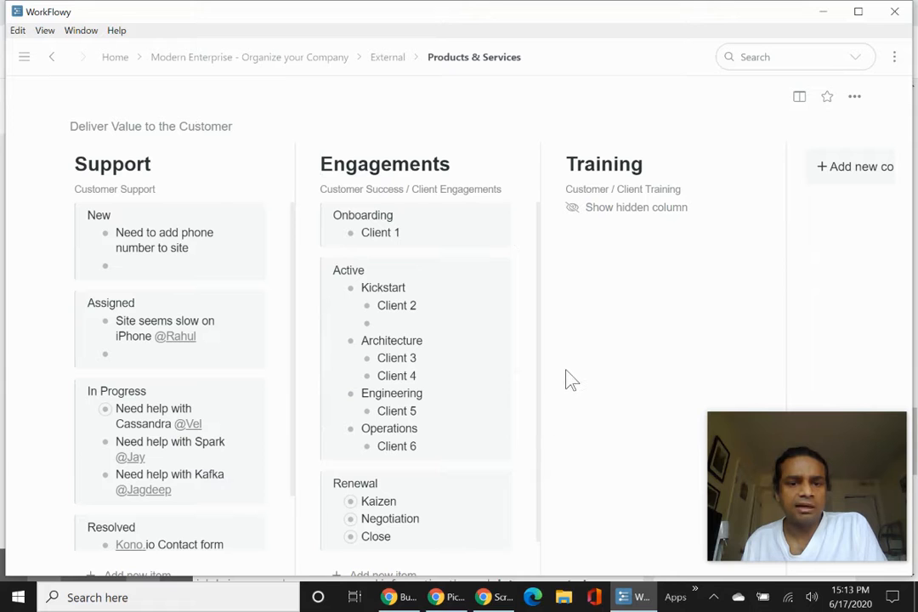
{"action": "mouse_move", "coordinate": [519, 422]}
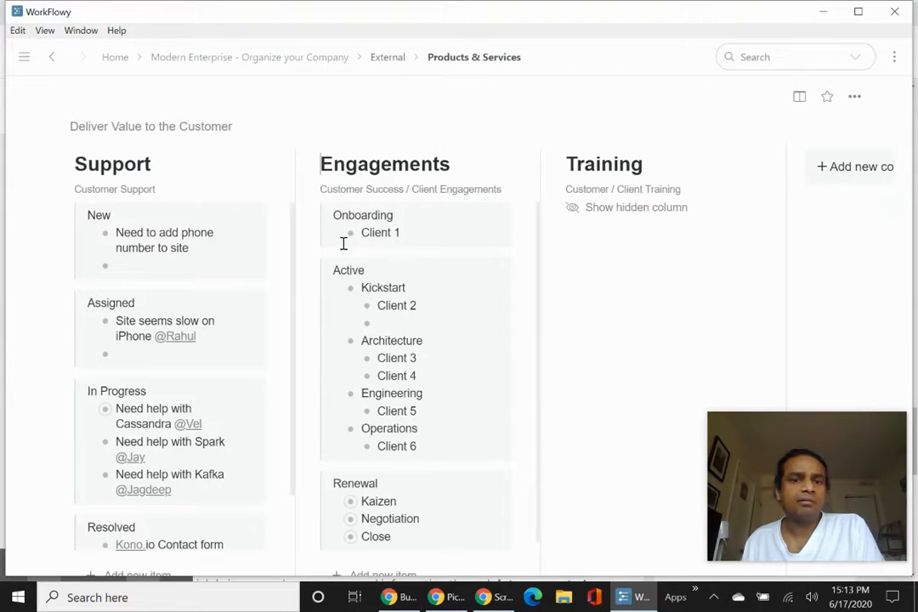
- Navigate up through External to the top company board and collapse Email Campaigns, Blog Posts, Webinars and Leads
{"action": "left_click", "coordinate": [388, 58]}
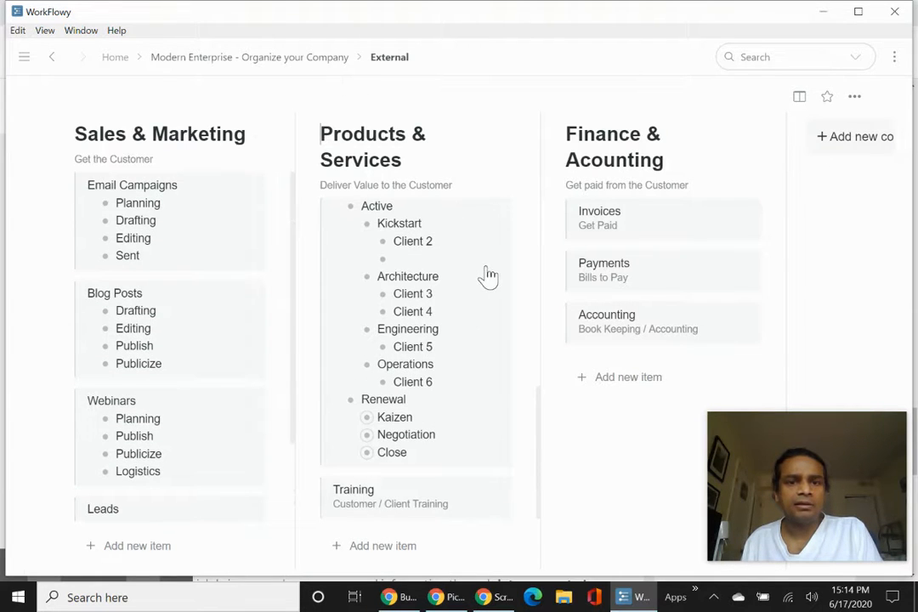
{"action": "left_click", "coordinate": [248, 58]}
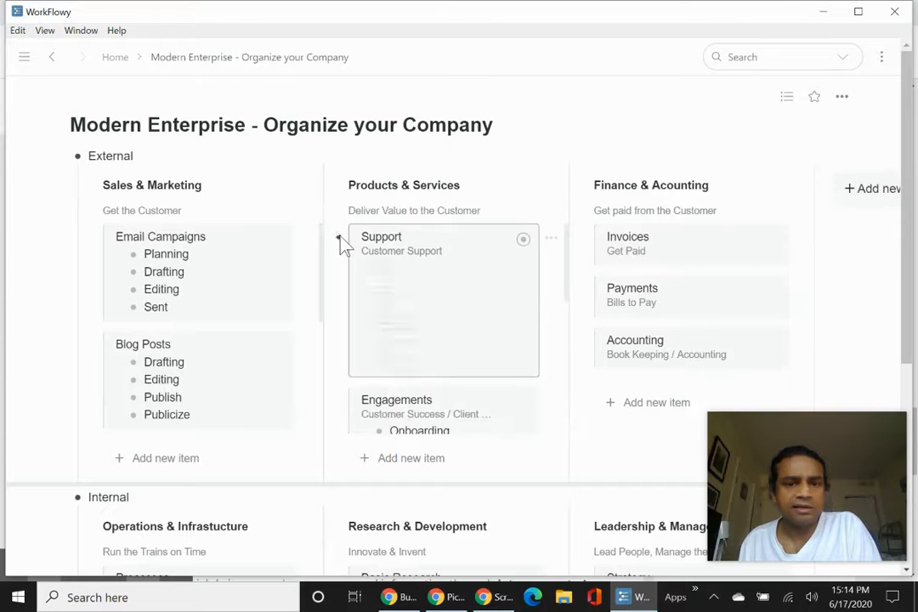
{"action": "left_click", "coordinate": [340, 239]}
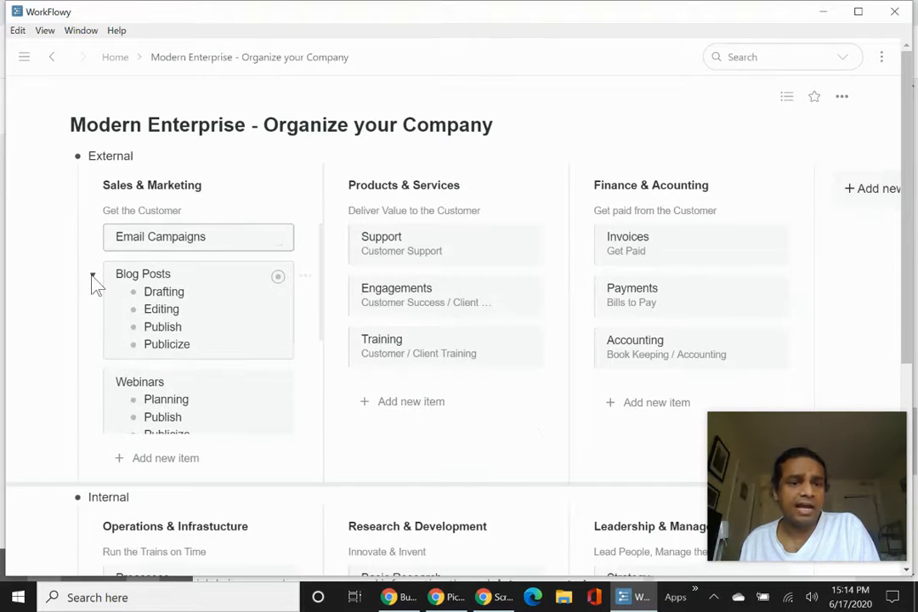
{"action": "left_click", "coordinate": [93, 274]}
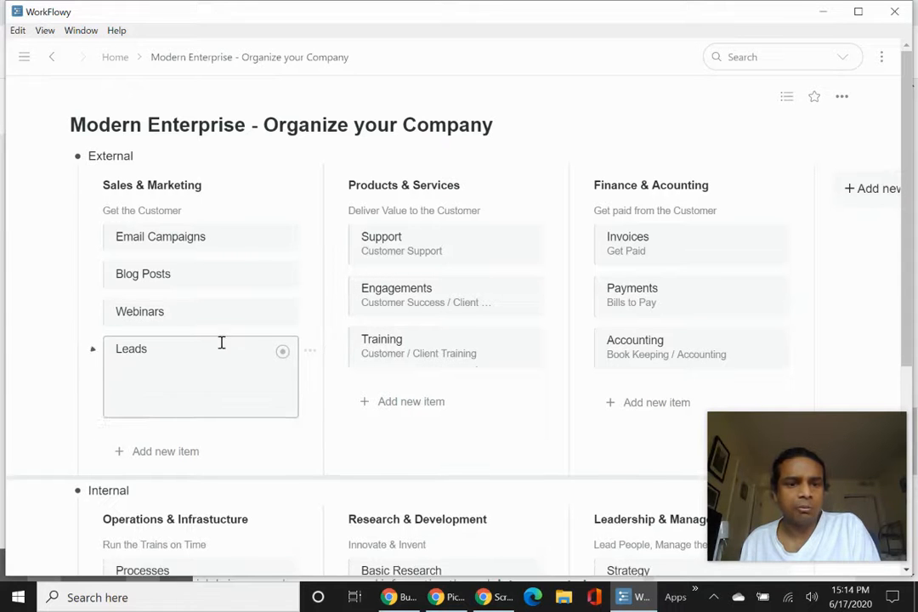
{"action": "scroll", "scroll_direction": "down", "scroll_amount": 3}
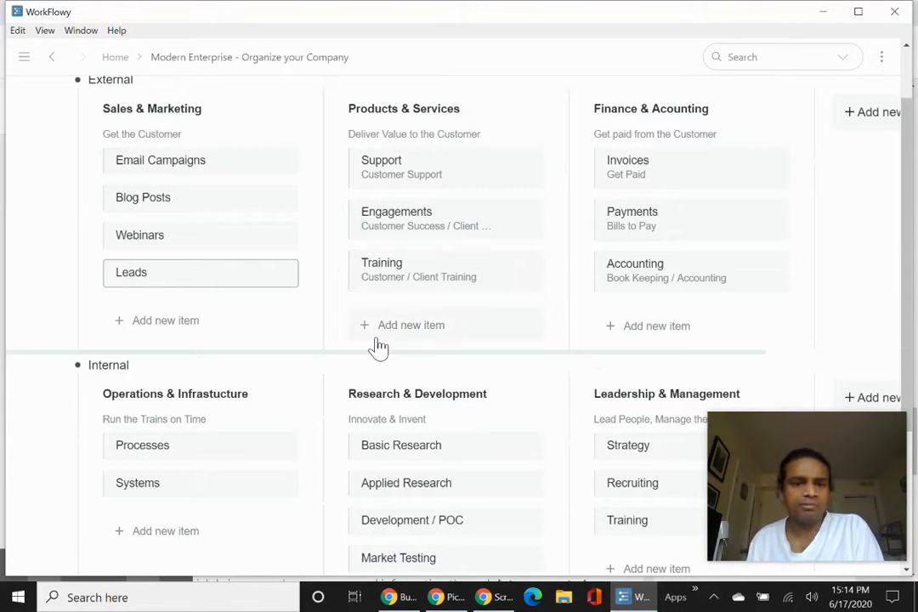
{"action": "scroll", "scroll_direction": "down", "scroll_amount": 3}
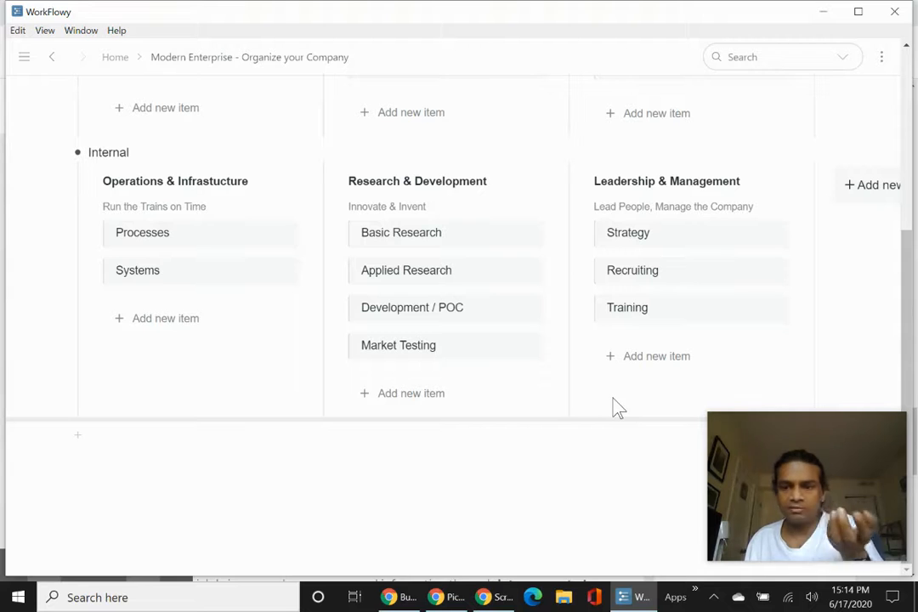
{"action": "scroll", "scroll_direction": "up", "scroll_amount": 3}
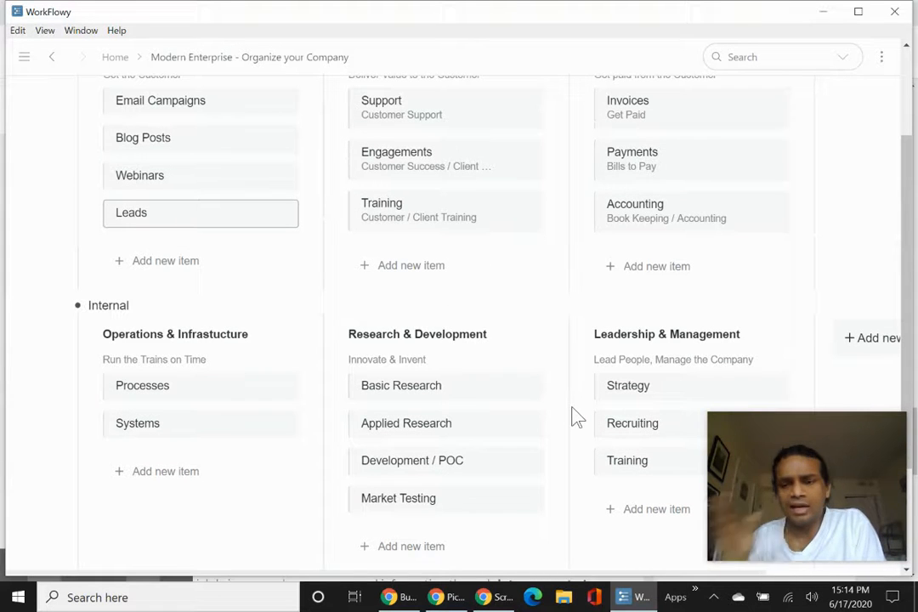
{"action": "scroll", "scroll_direction": "up", "scroll_amount": 3}
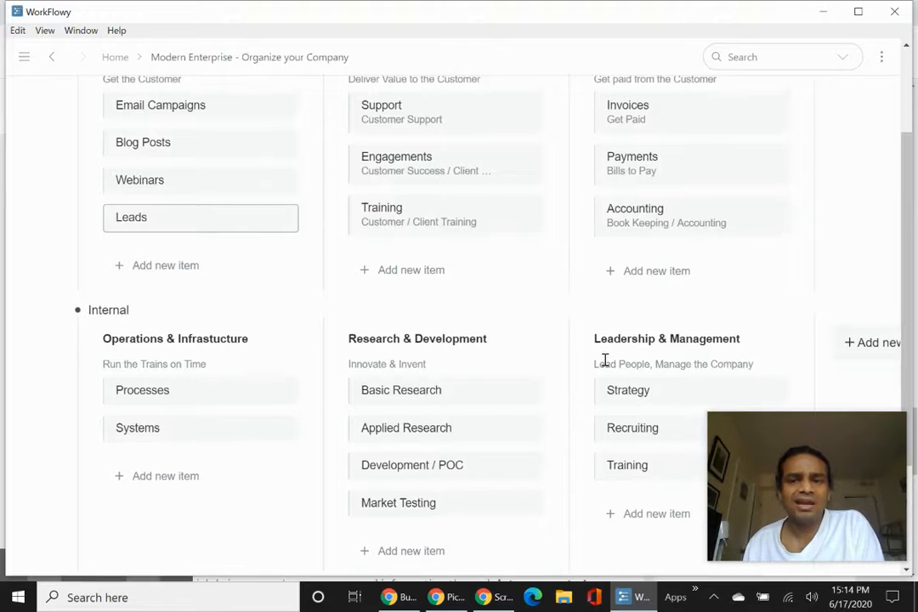
{"action": "scroll", "scroll_direction": "up", "scroll_amount": 3}
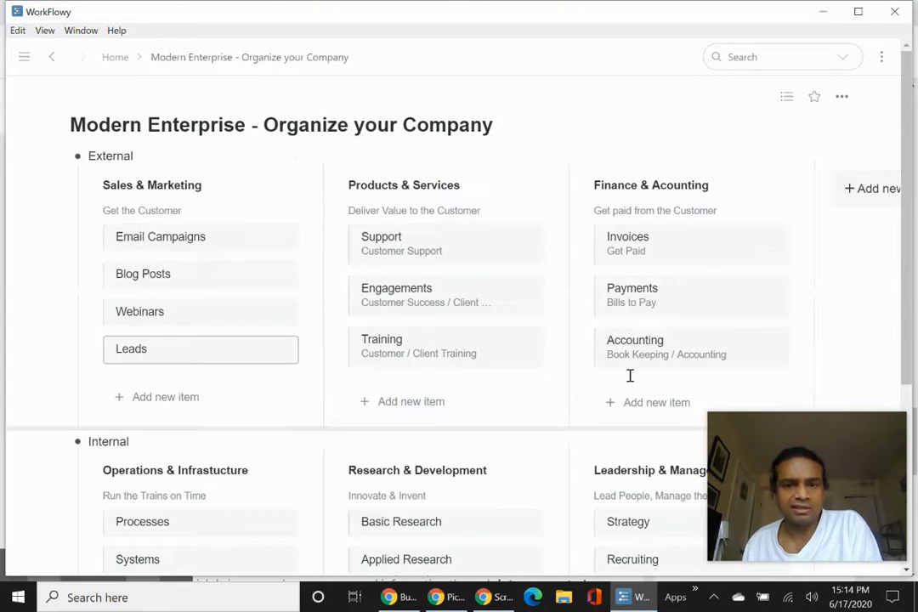
{"action": "scroll", "scroll_direction": "down", "scroll_amount": 3}
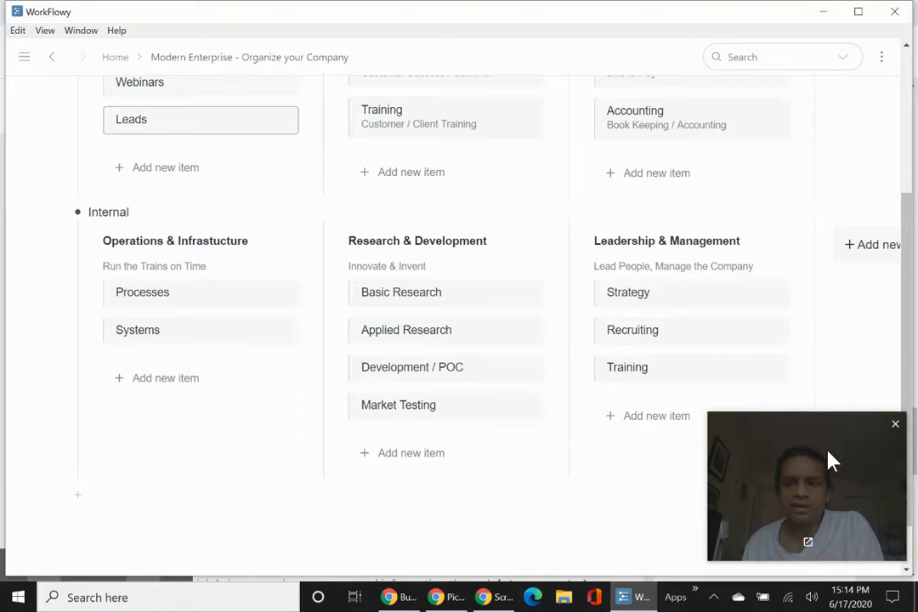
- Expand Payments to show Unpaid and Paid, and Invoices to show Draft, Sent and Past Due
{"action": "scroll", "scroll_direction": "up", "scroll_amount": 3}
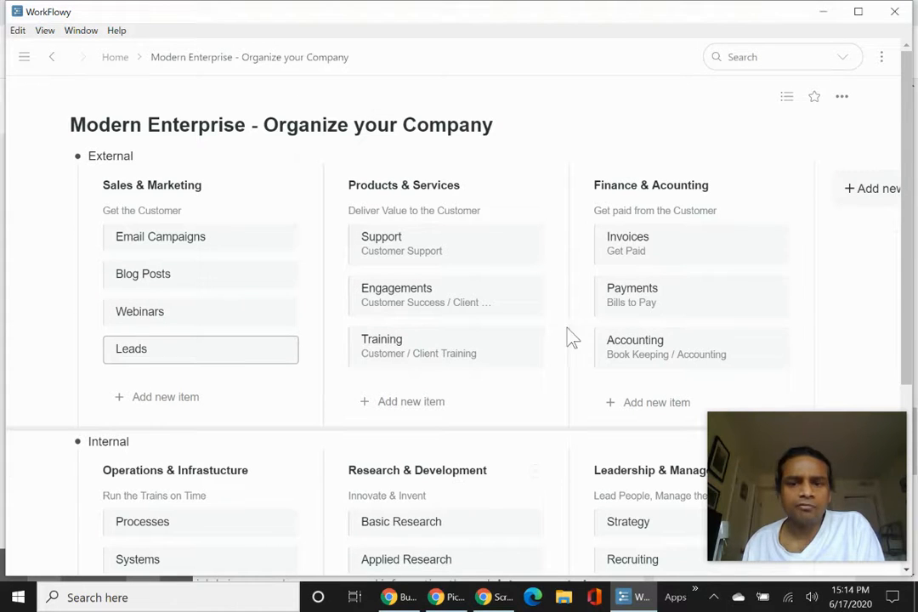
{"action": "left_click", "coordinate": [633, 287]}
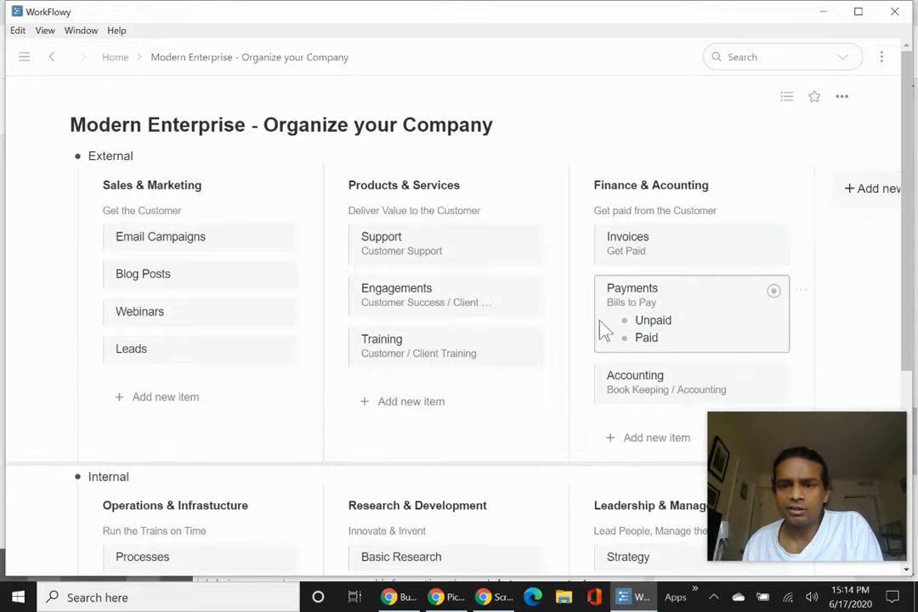
{"action": "left_click", "coordinate": [627, 236]}
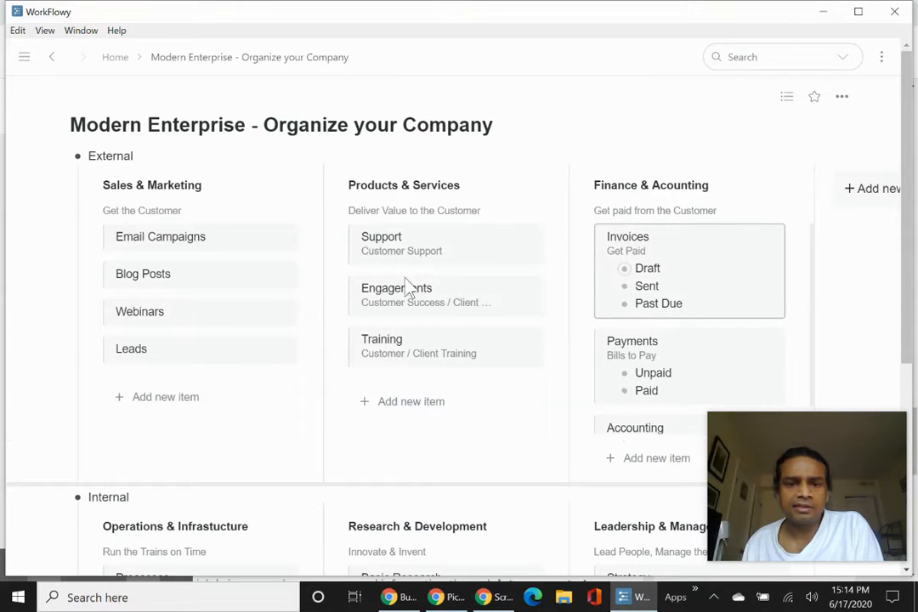
{"action": "mouse_move", "coordinate": [352, 326]}
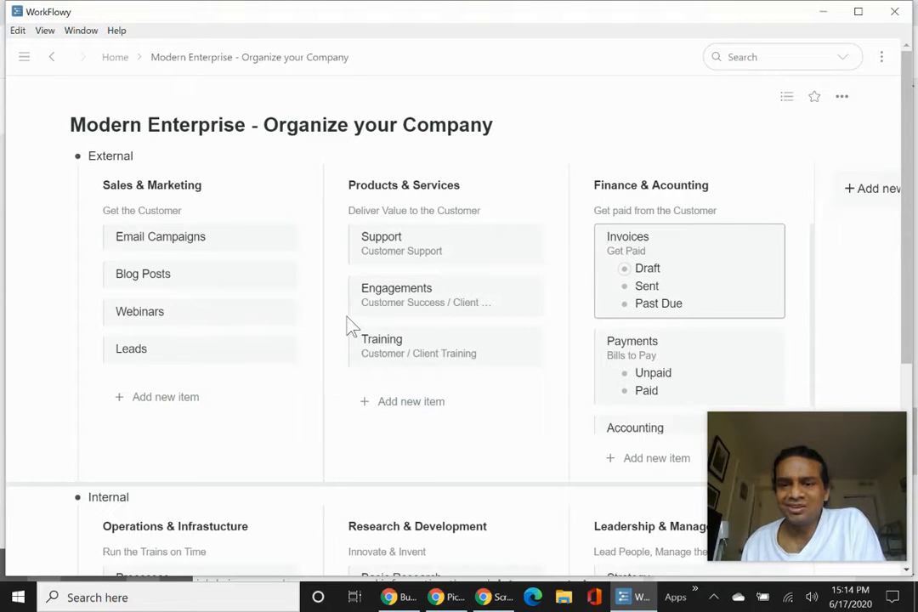